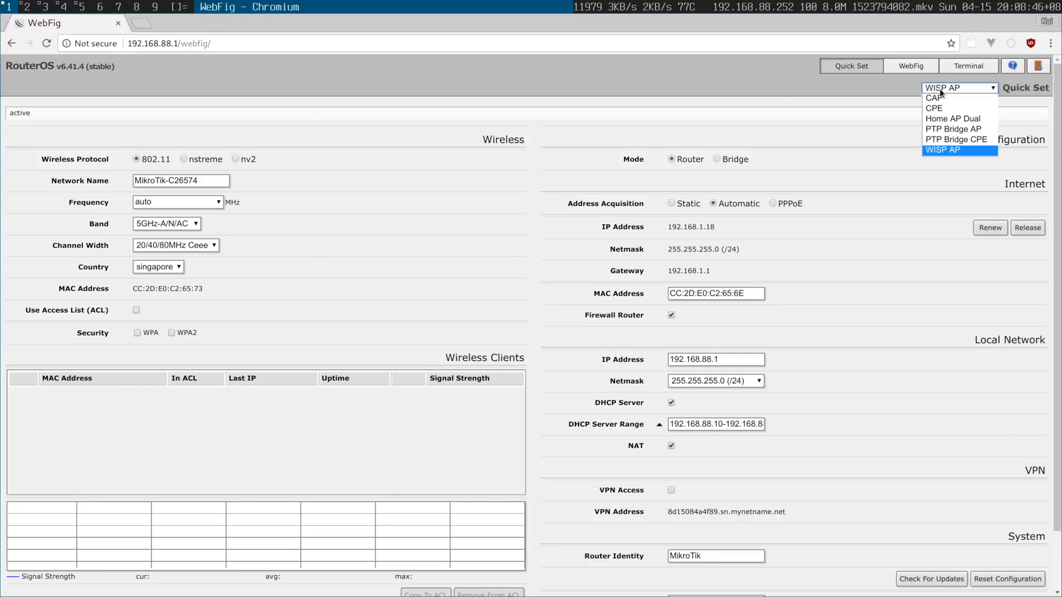
pyautogui.click(941, 150)
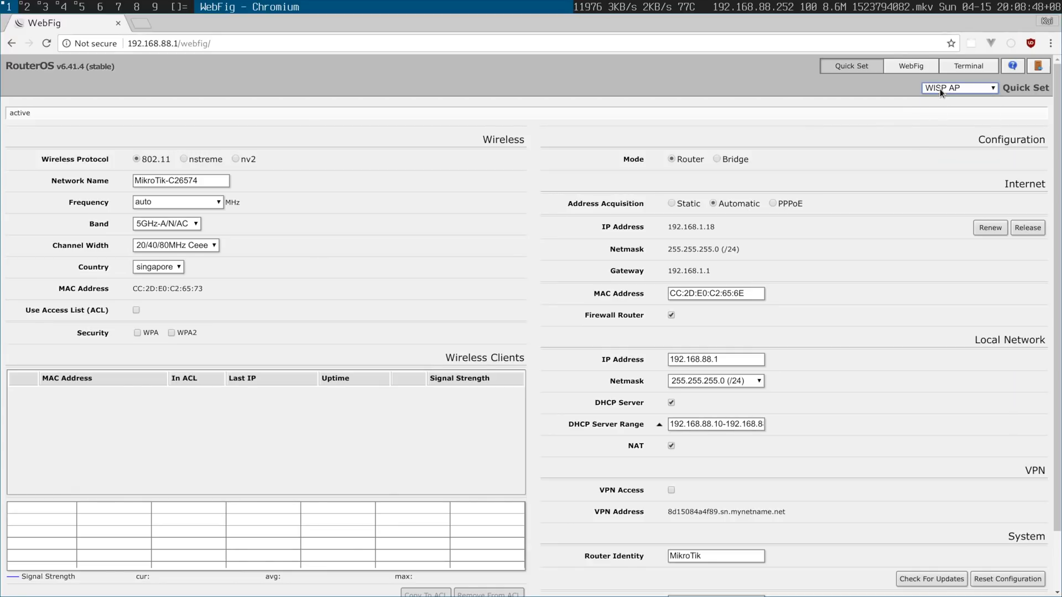
pyautogui.click(991, 87)
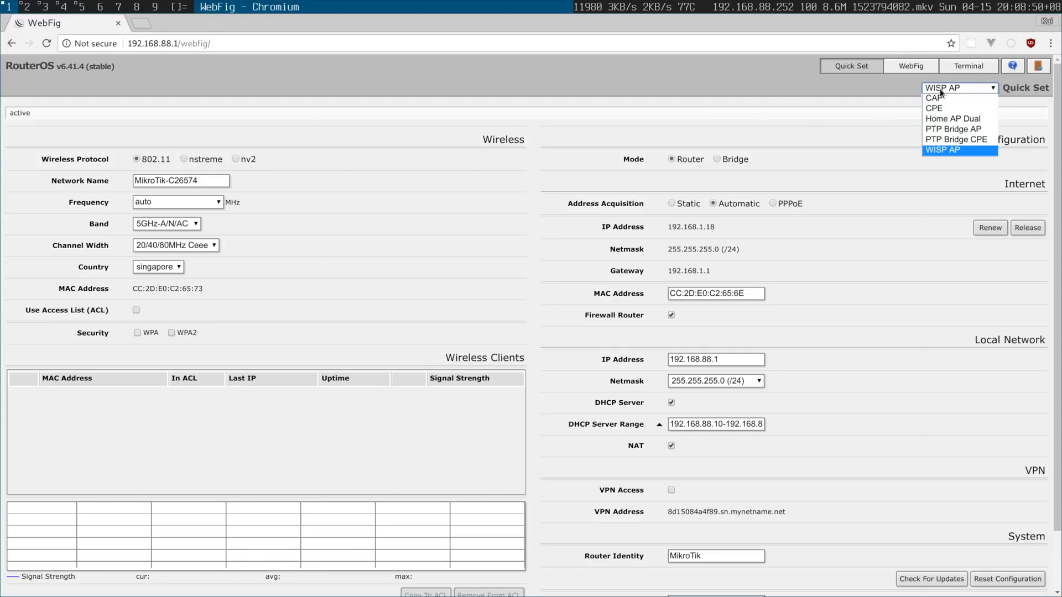